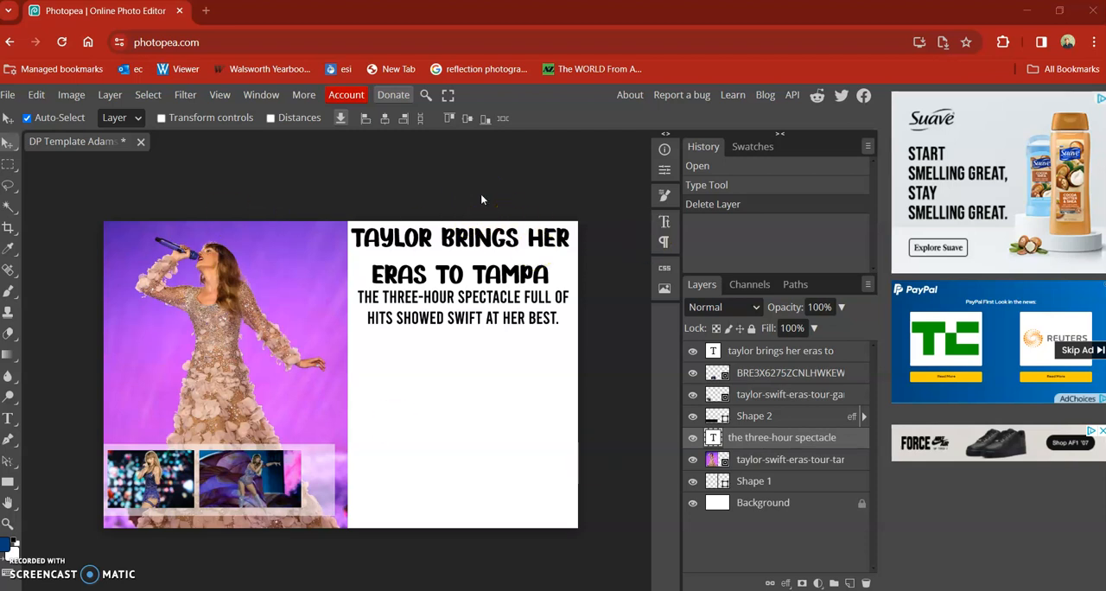
mouse_move(86, 362)
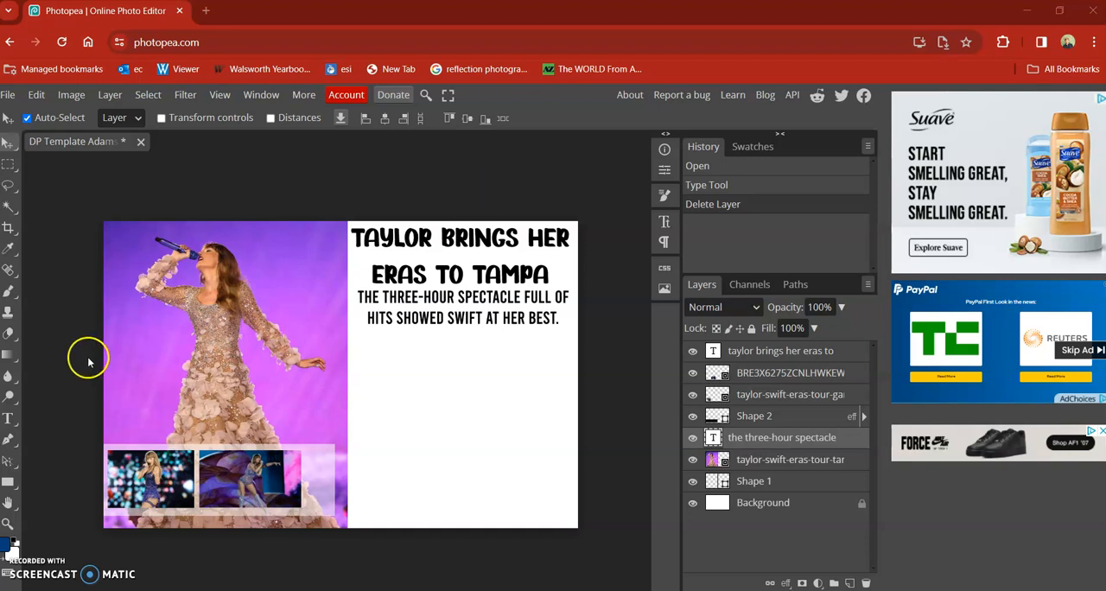
mouse_move(11, 419)
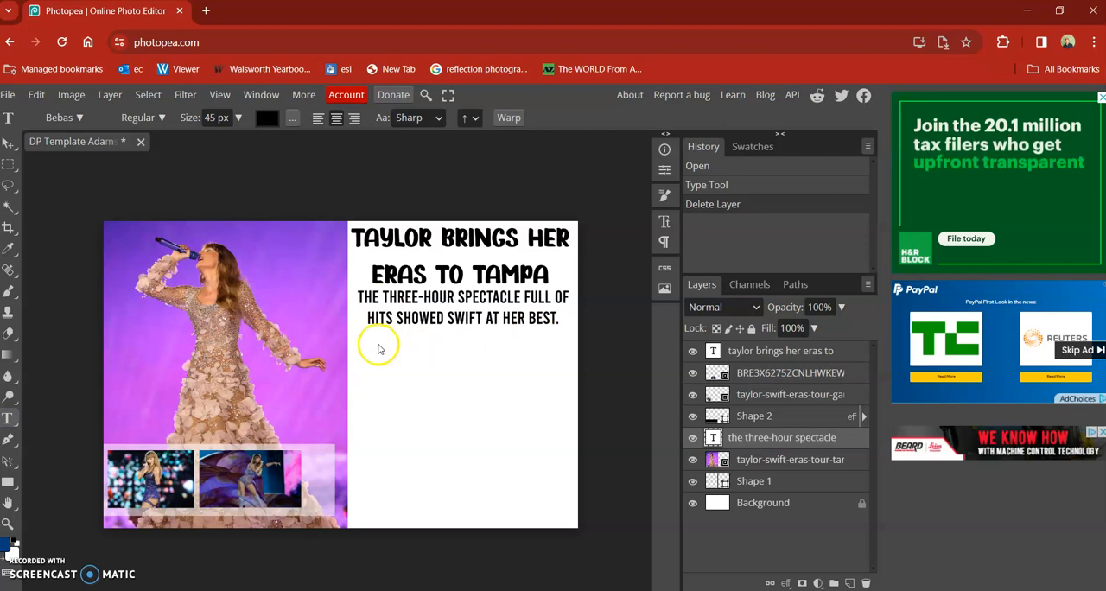
mouse_move(356, 343)
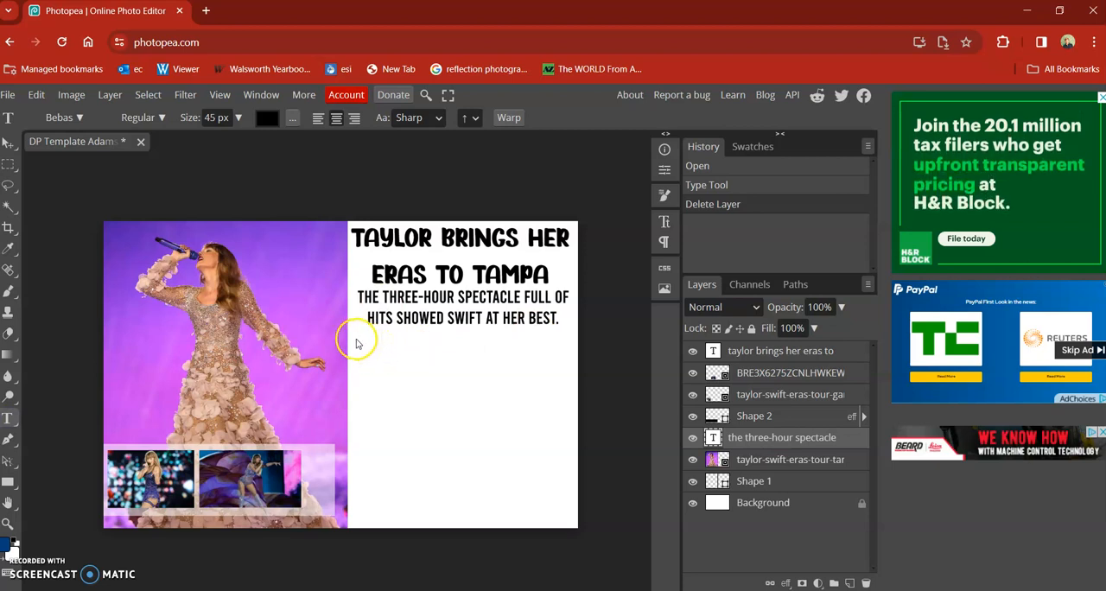
Step: Drag out and fine-tune a paragraph text box of roughly 247 × 464 px beneath the subheadline
left_click_drag(356, 337, 408, 494)
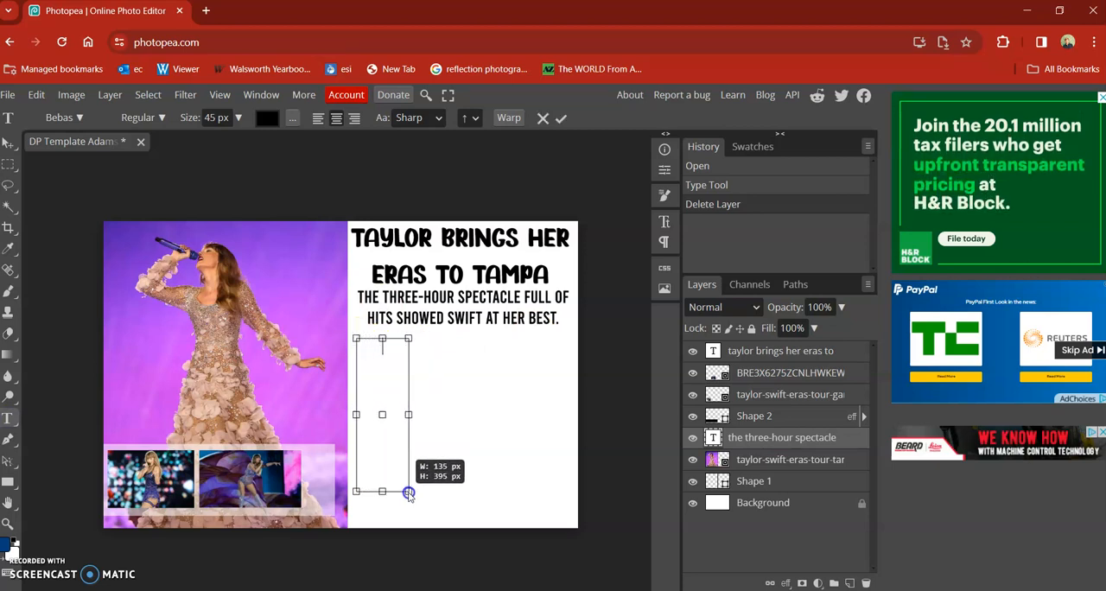
left_click_drag(408, 494, 457, 522)
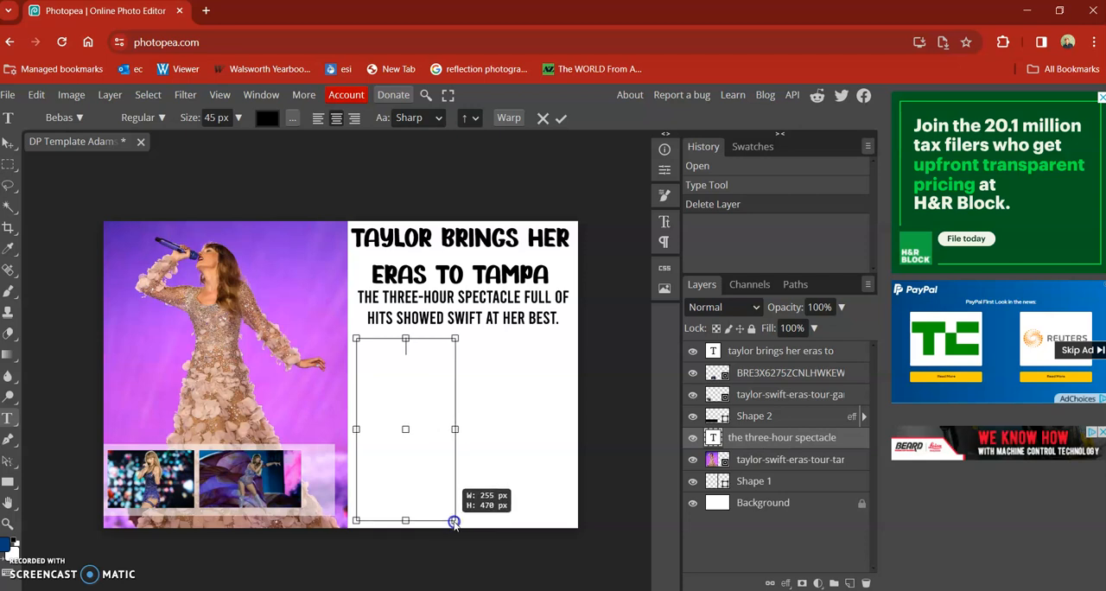
left_click_drag(454, 522, 457, 528)
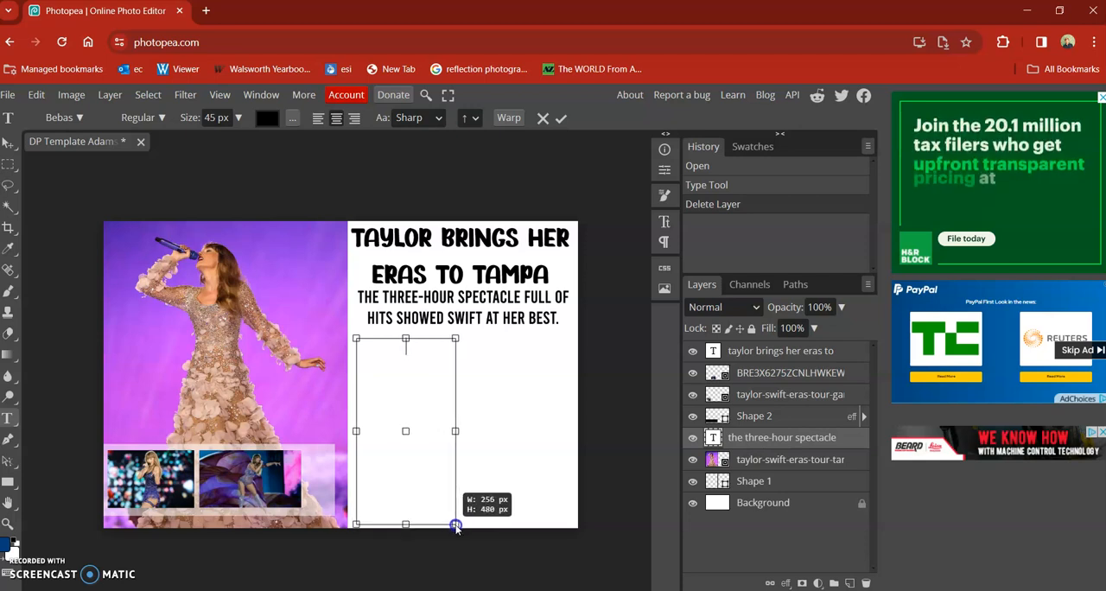
left_click_drag(456, 525, 452, 519)
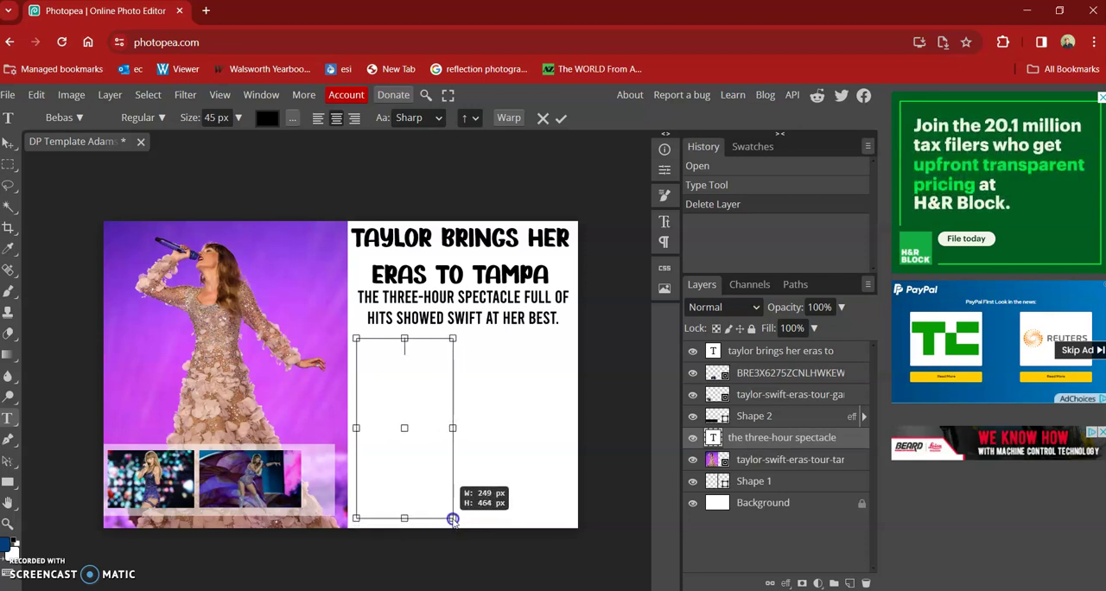
left_click_drag(453, 521, 453, 519)
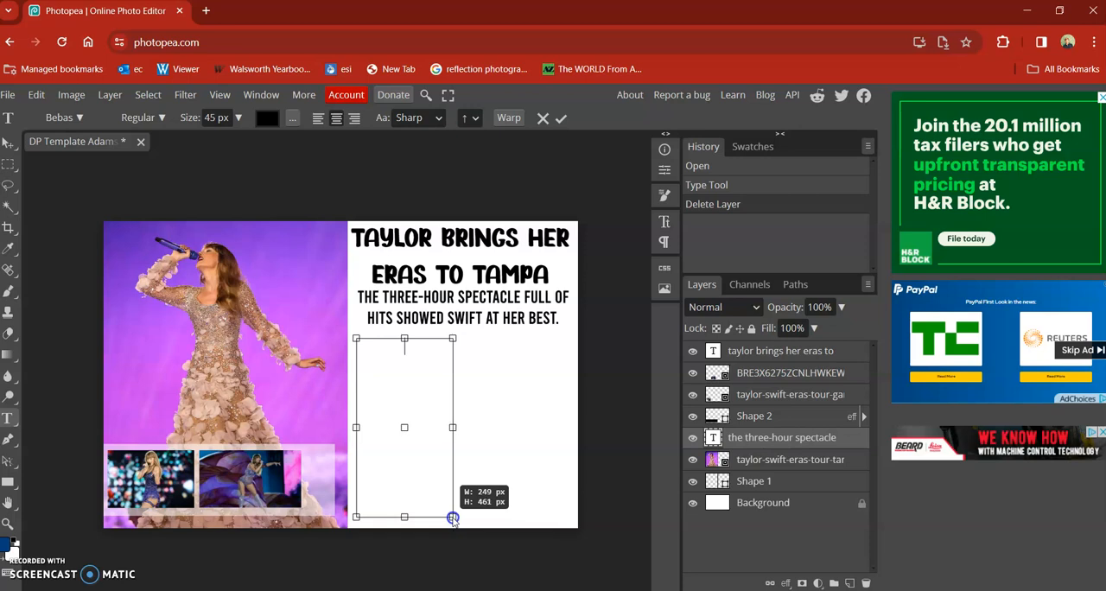
left_click_drag(453, 519, 567, 509)
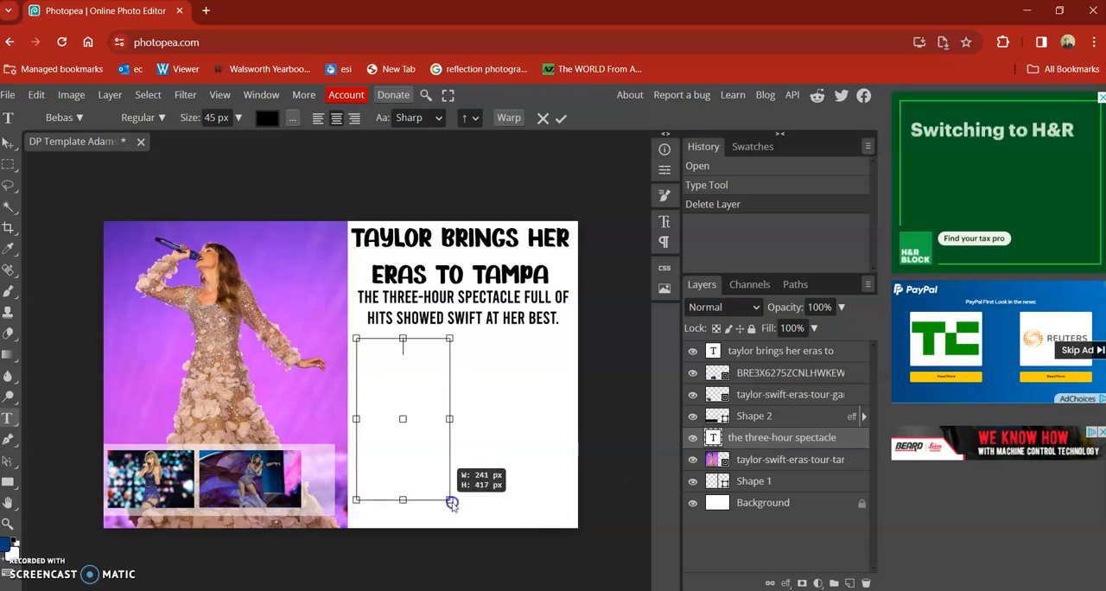
left_click_drag(450, 500, 460, 522)
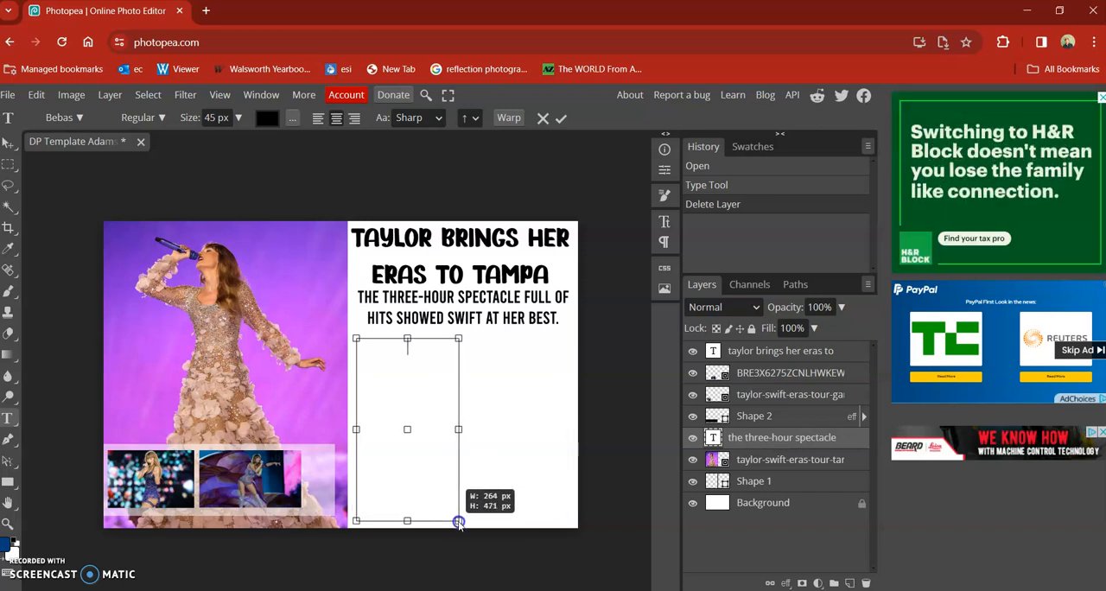
left_click_drag(460, 523, 457, 519)
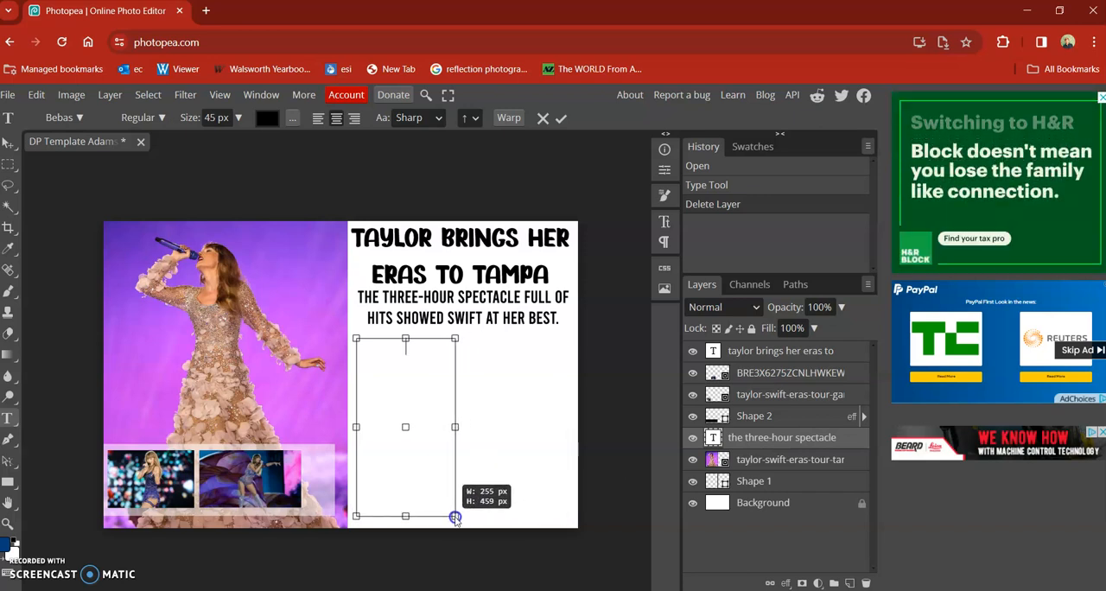
left_click_drag(457, 519, 453, 518)
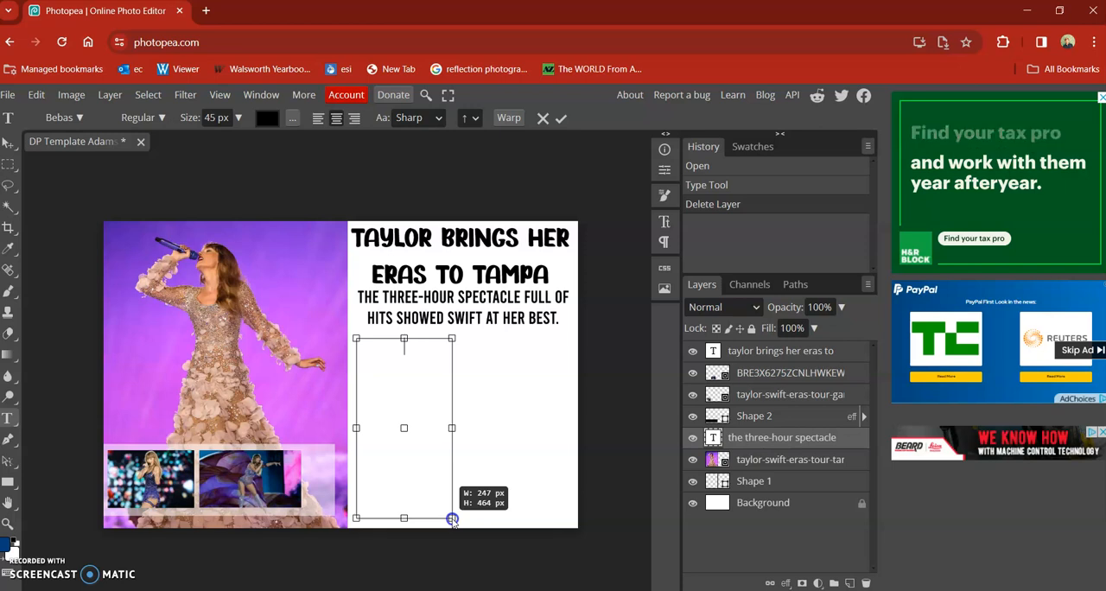
Step: Start the new text layer and choose a Happy Times serif font at 25 px from the font search
left_click(406, 360)
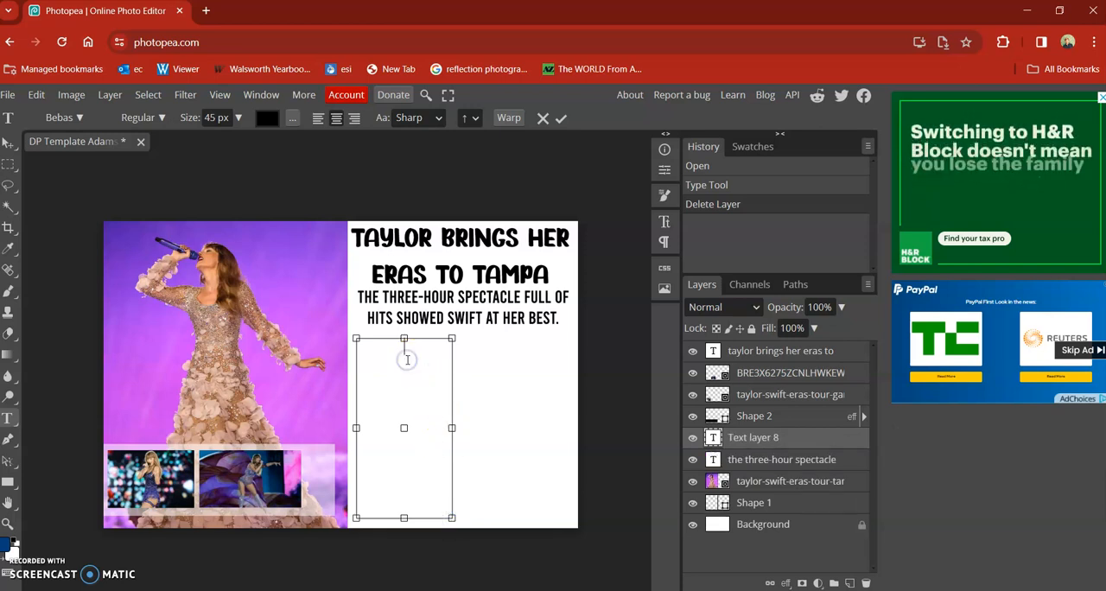
mouse_move(250, 142)
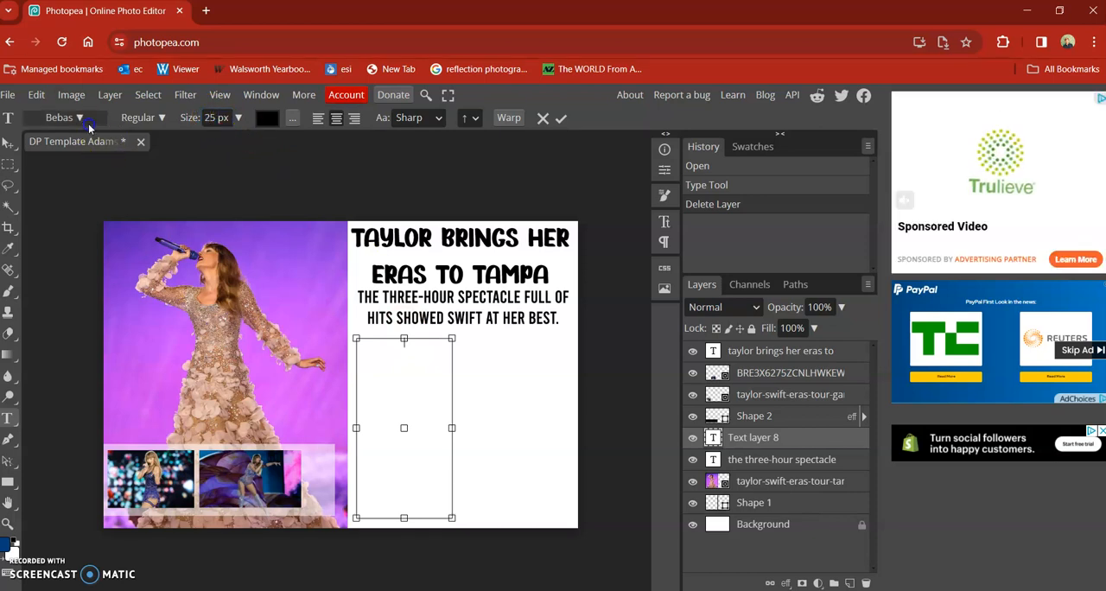
left_click(78, 118)
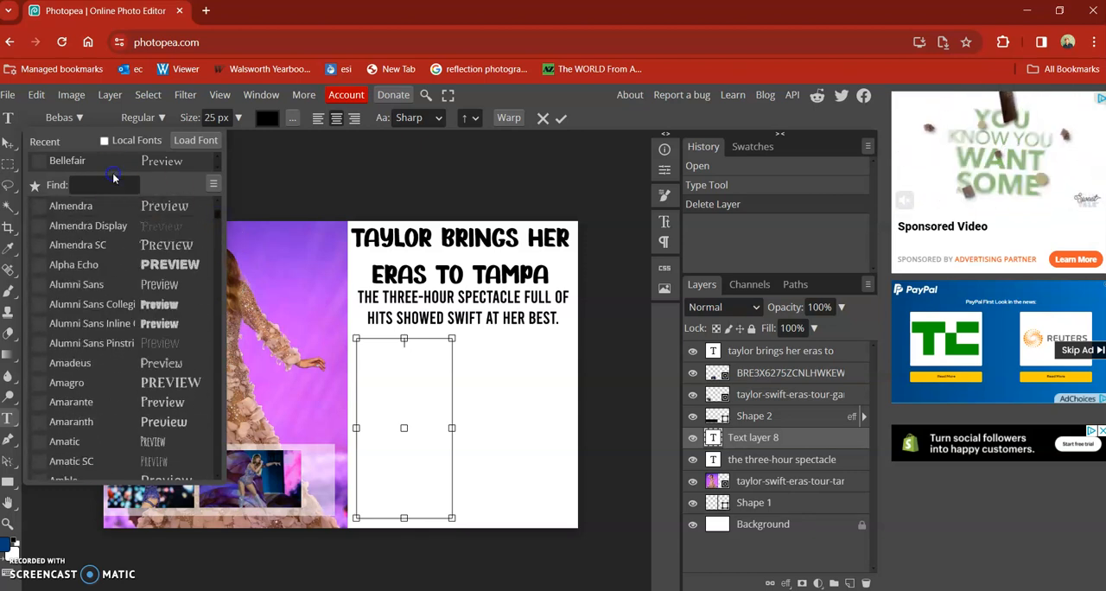
type("times")
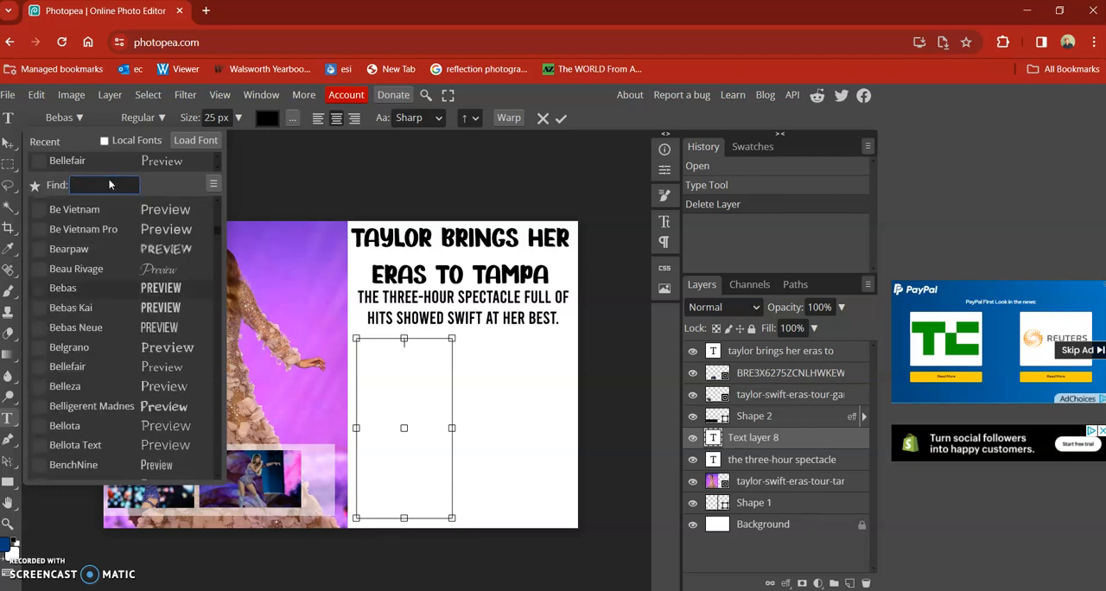
type("cali")
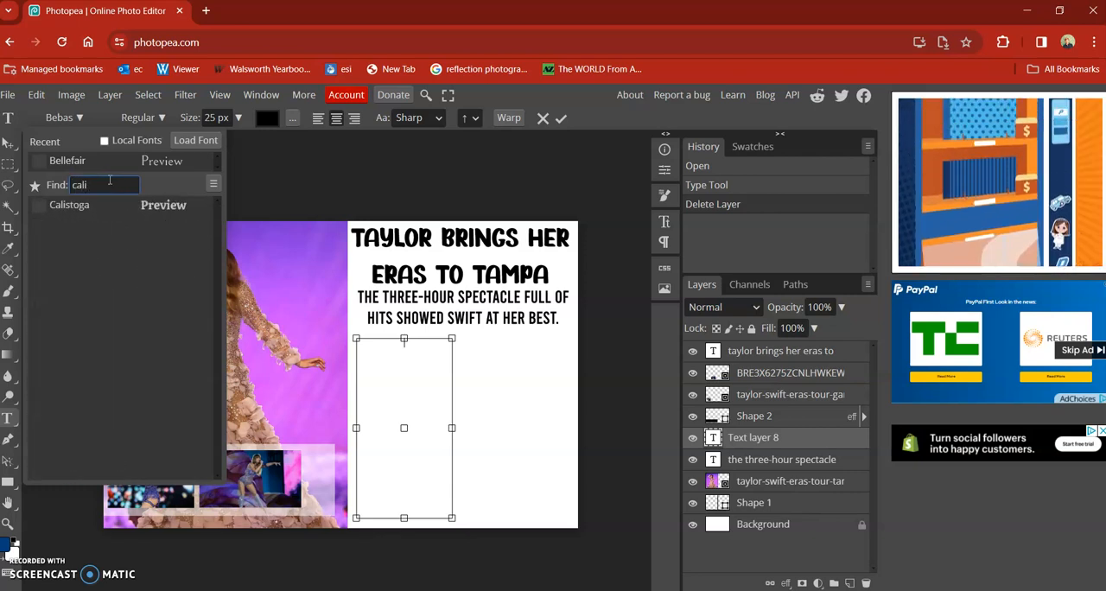
key("Backspace")
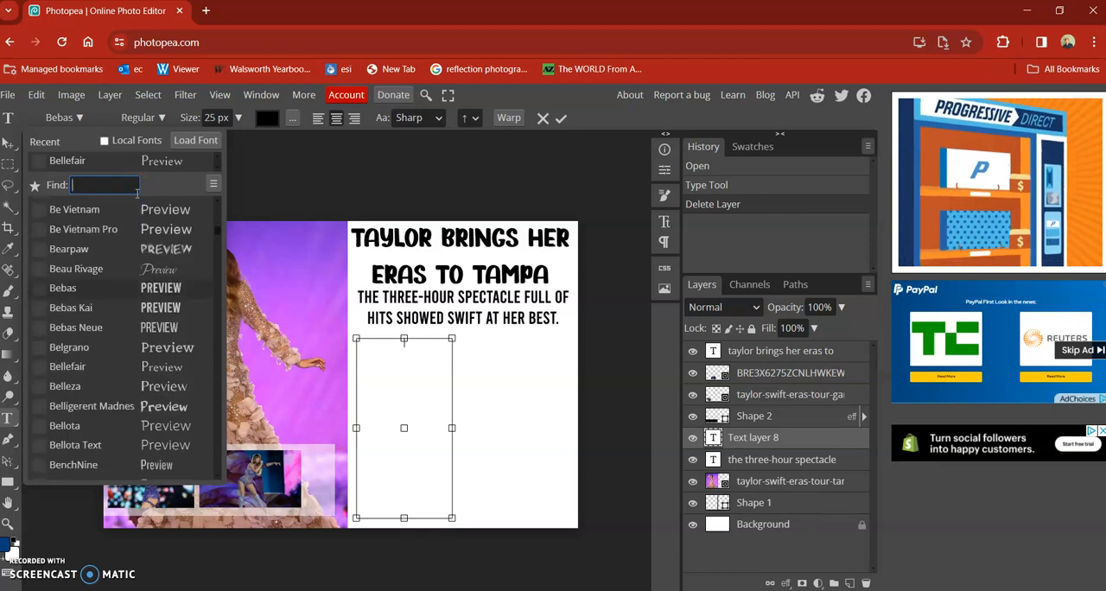
type("times")
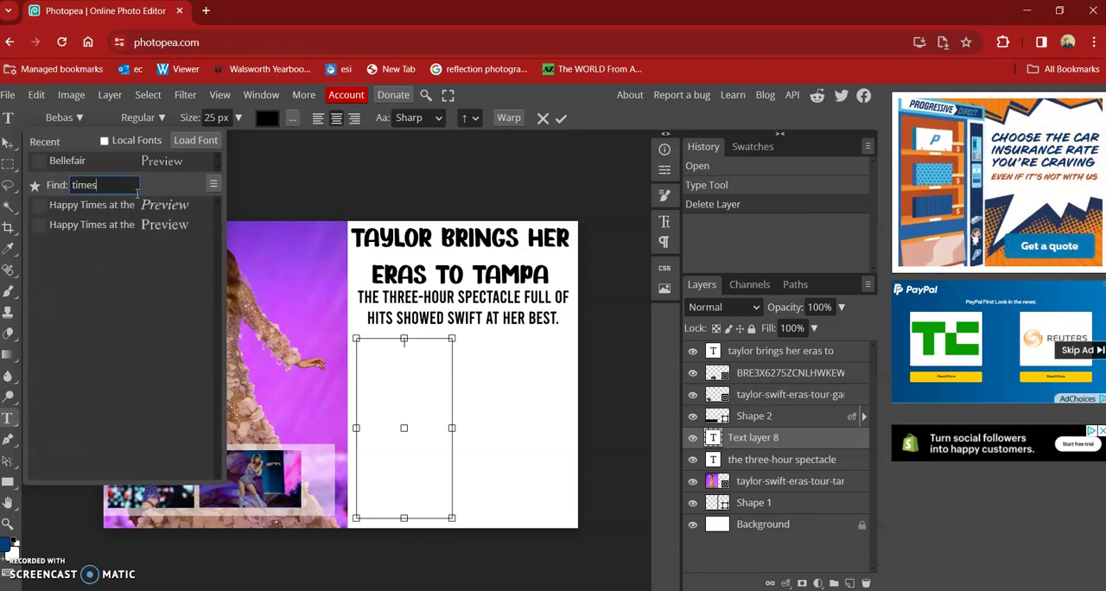
left_click(92, 206)
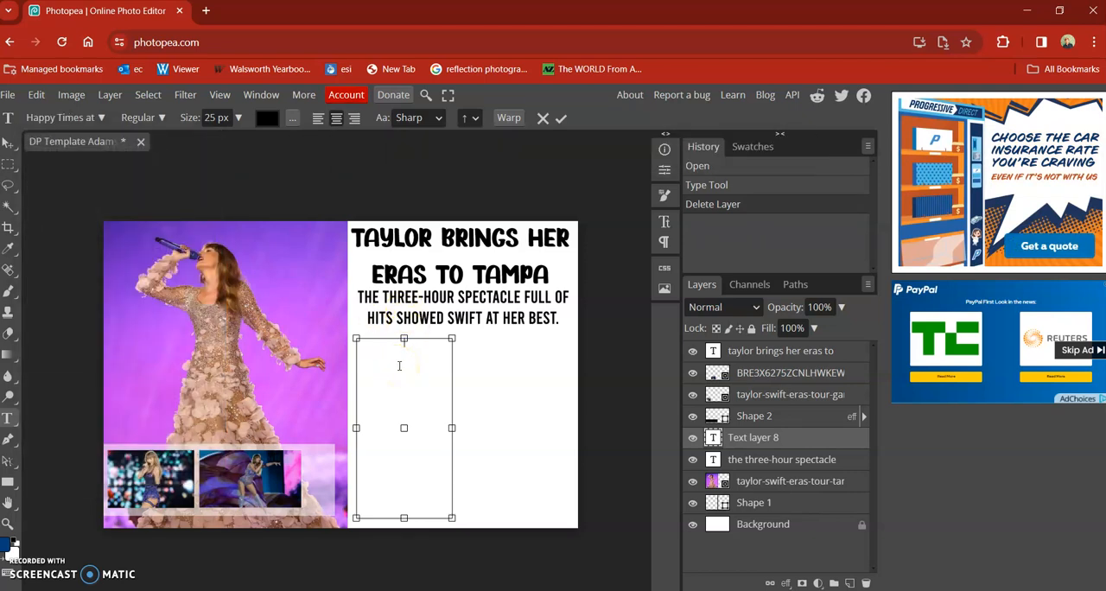
Step: Fill the column with repeated 'story' placeholder words in the serif font
type("story story story story")
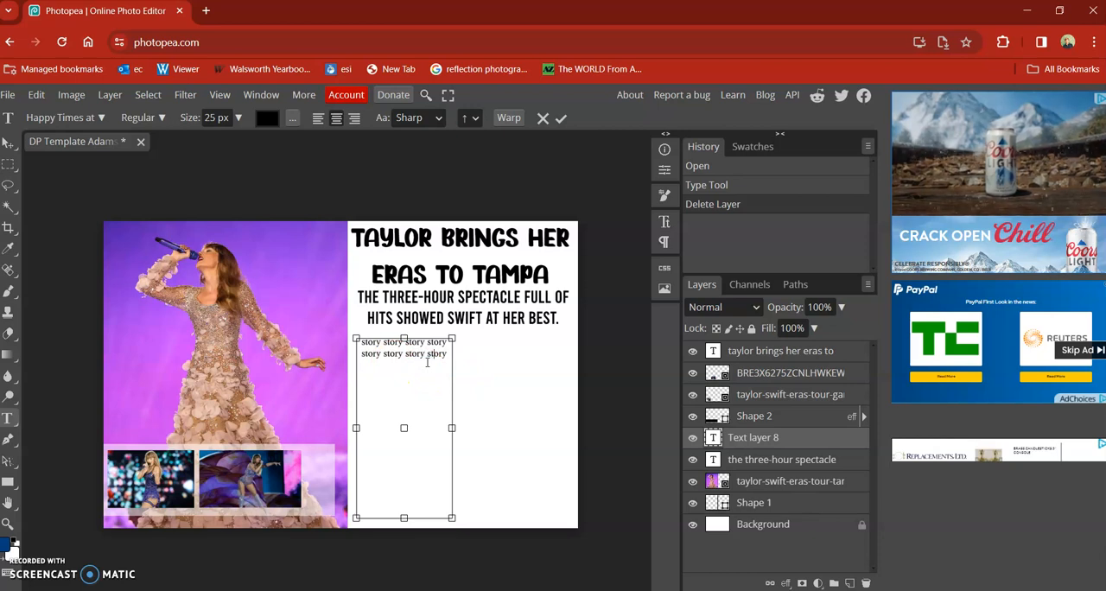
type("story")
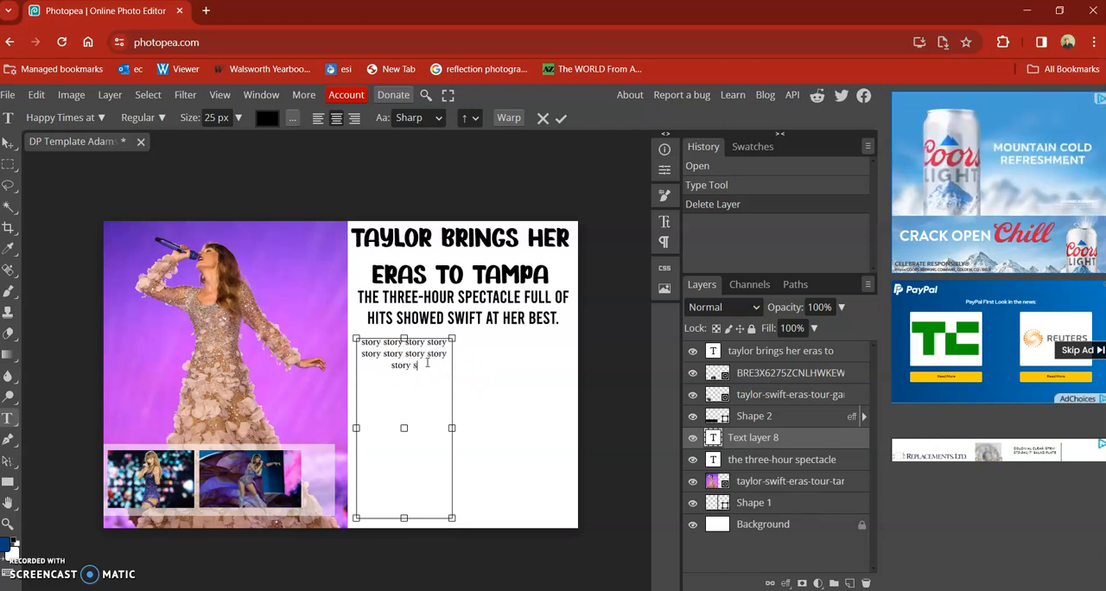
type("story")
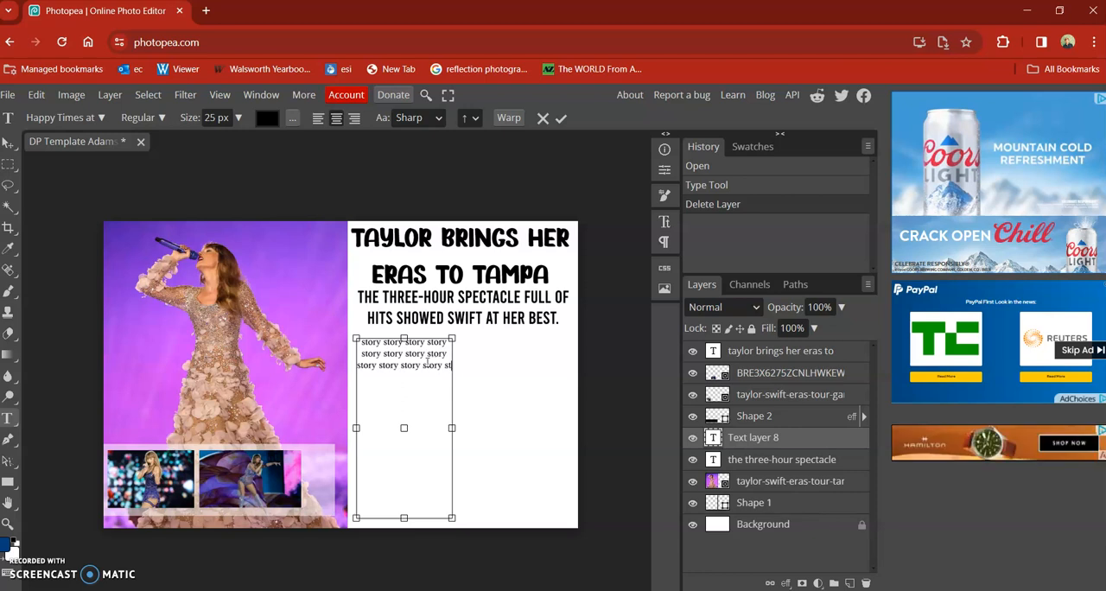
type("story story story s")
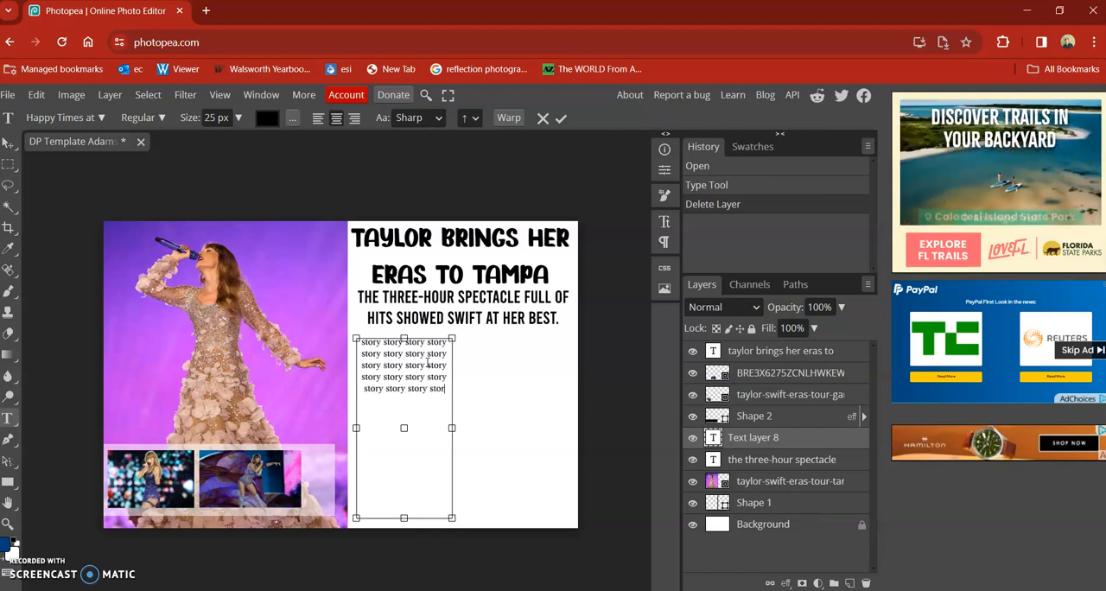
type("story story")
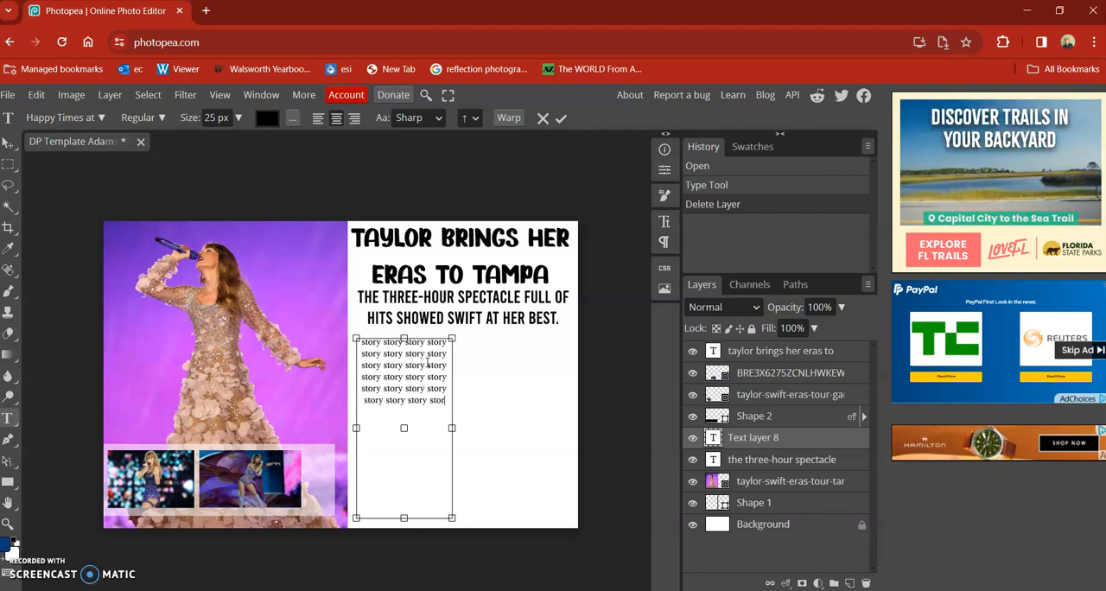
type("stor")
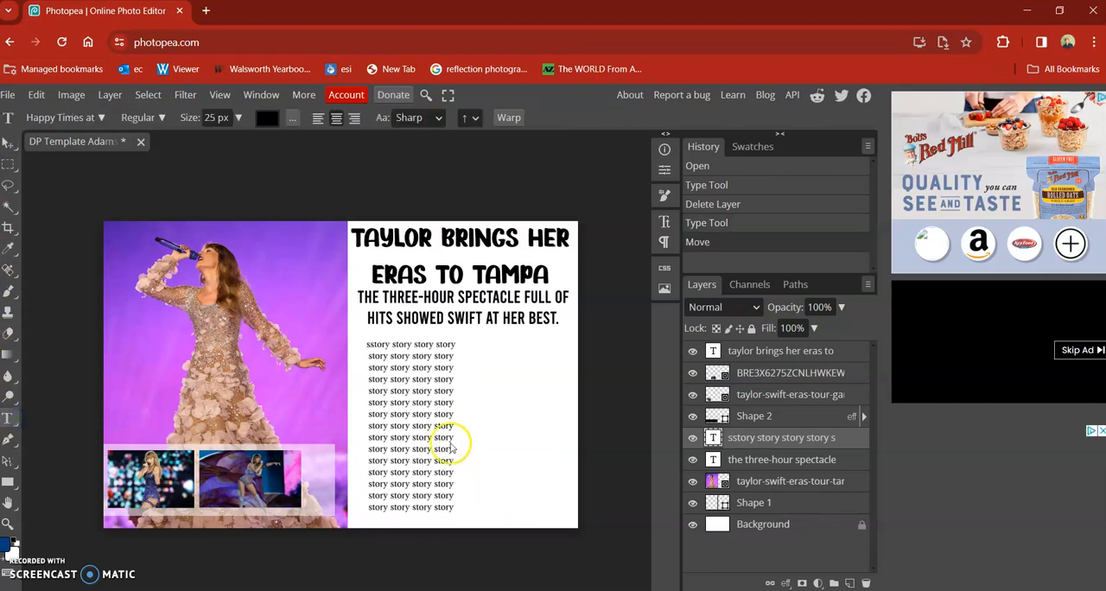
Step: Reopen the story column for editing so its text can be reformatted
double_click(422, 437)
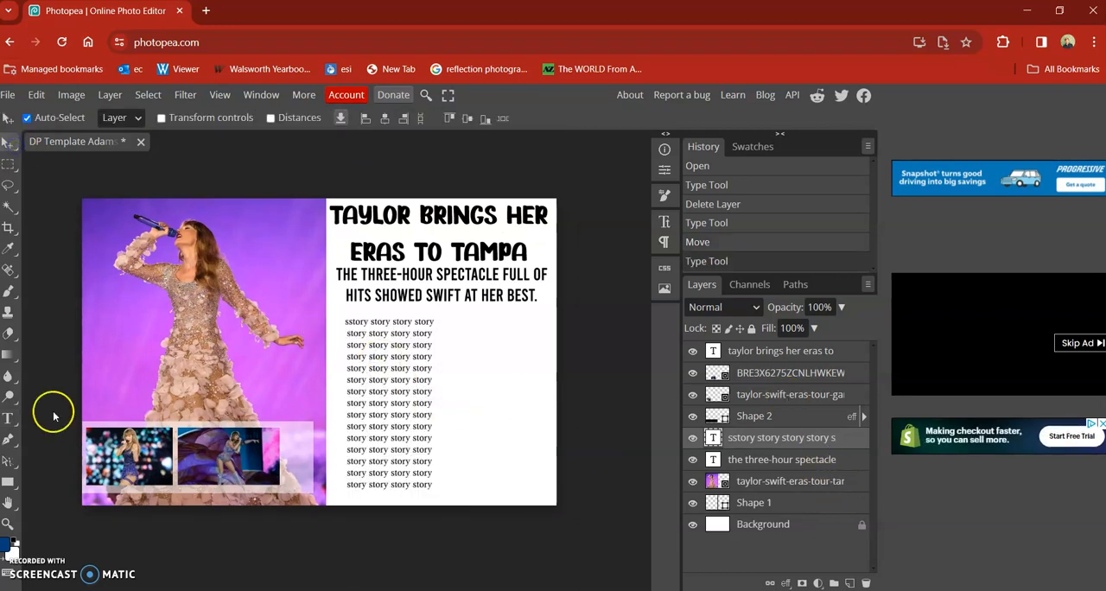
mouse_move(8, 422)
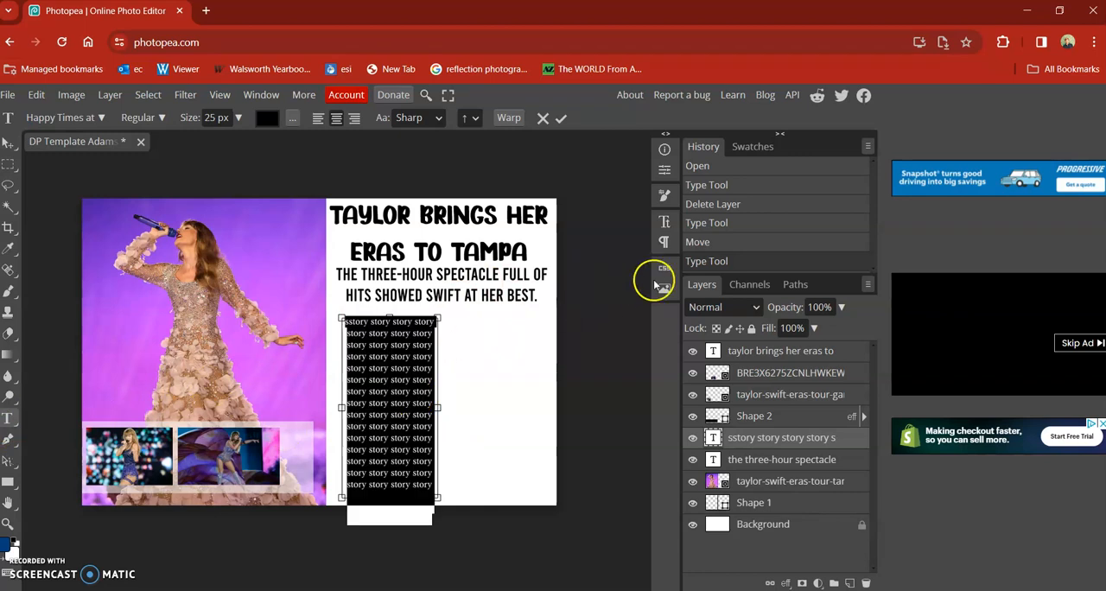
mouse_move(406, 510)
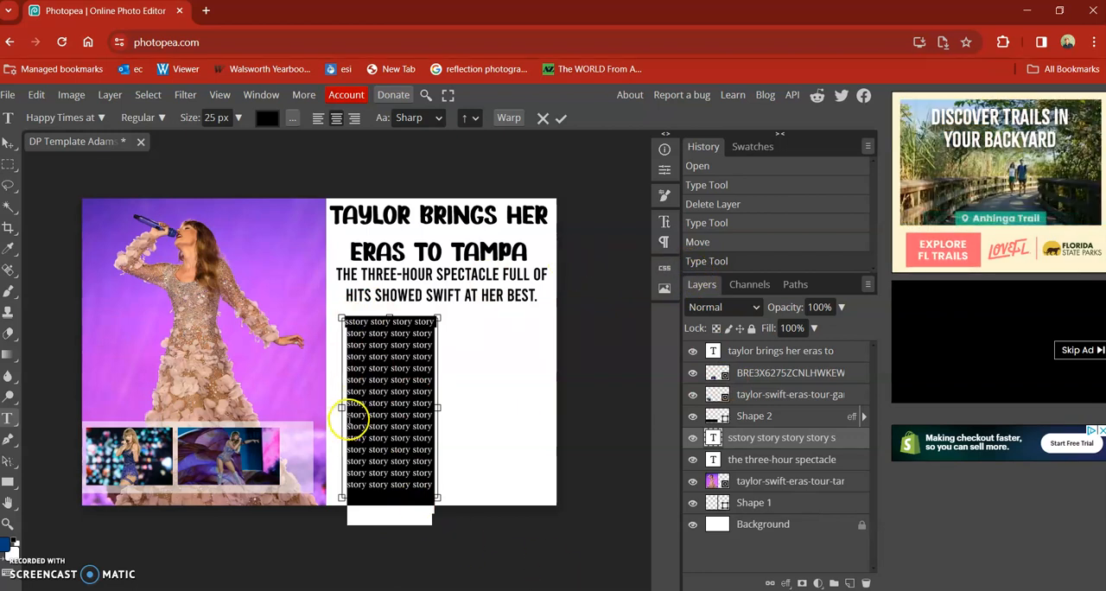
mouse_move(664, 242)
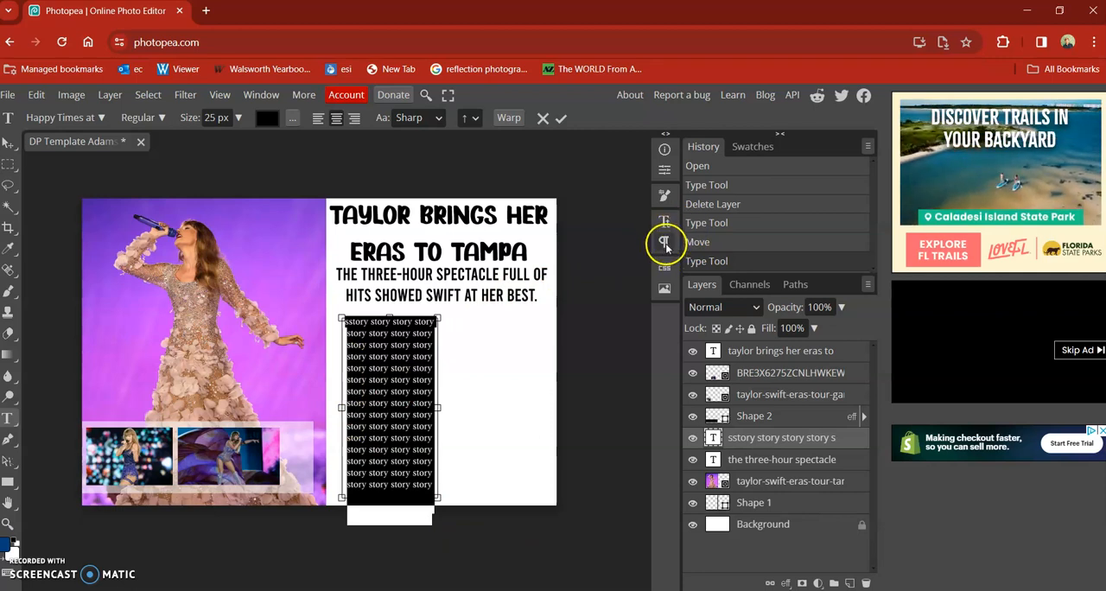
mouse_move(663, 241)
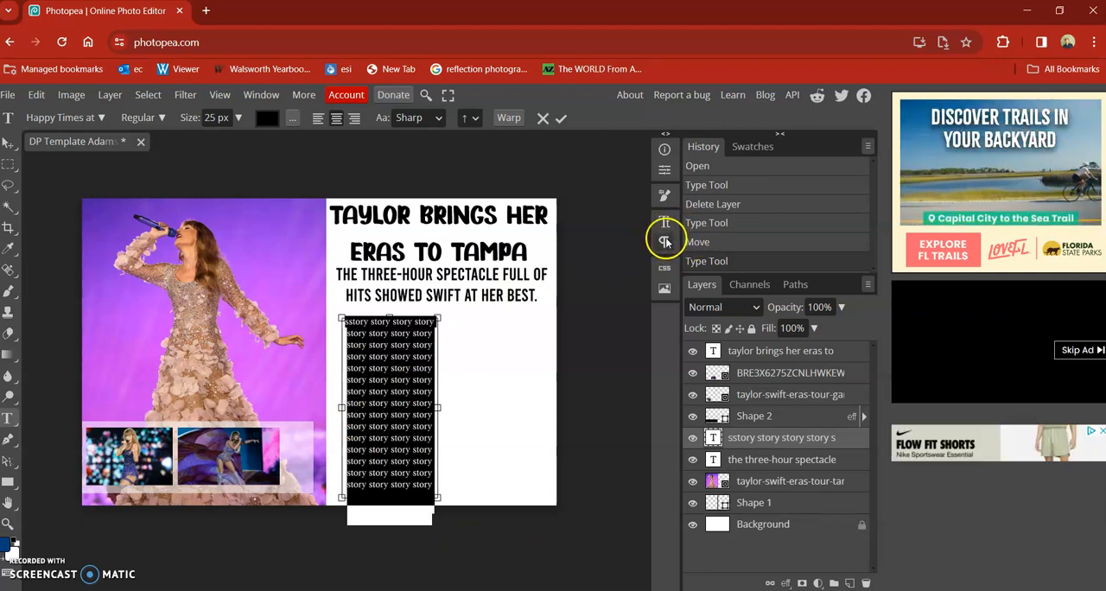
mouse_move(663, 242)
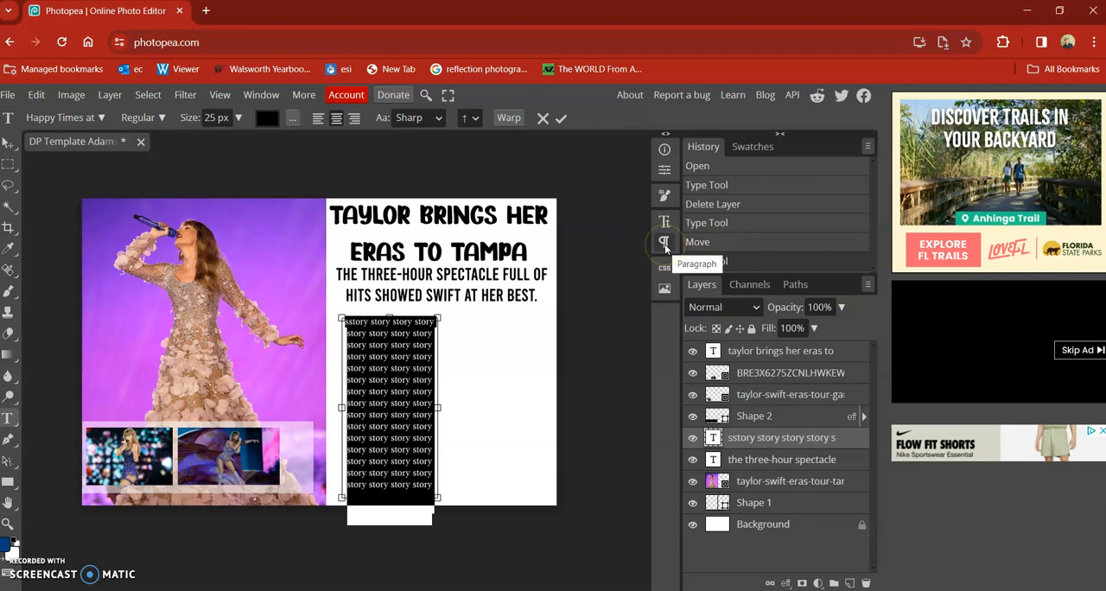
Step: Bring up the paragraph formatting settings for the selected story column
left_click(664, 244)
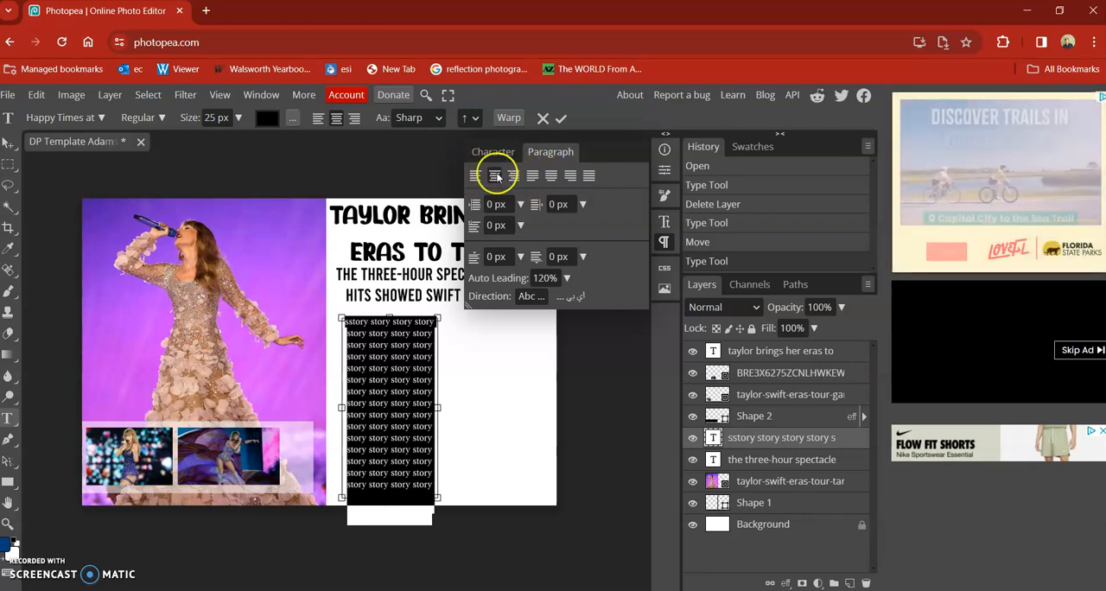
mouse_move(601, 180)
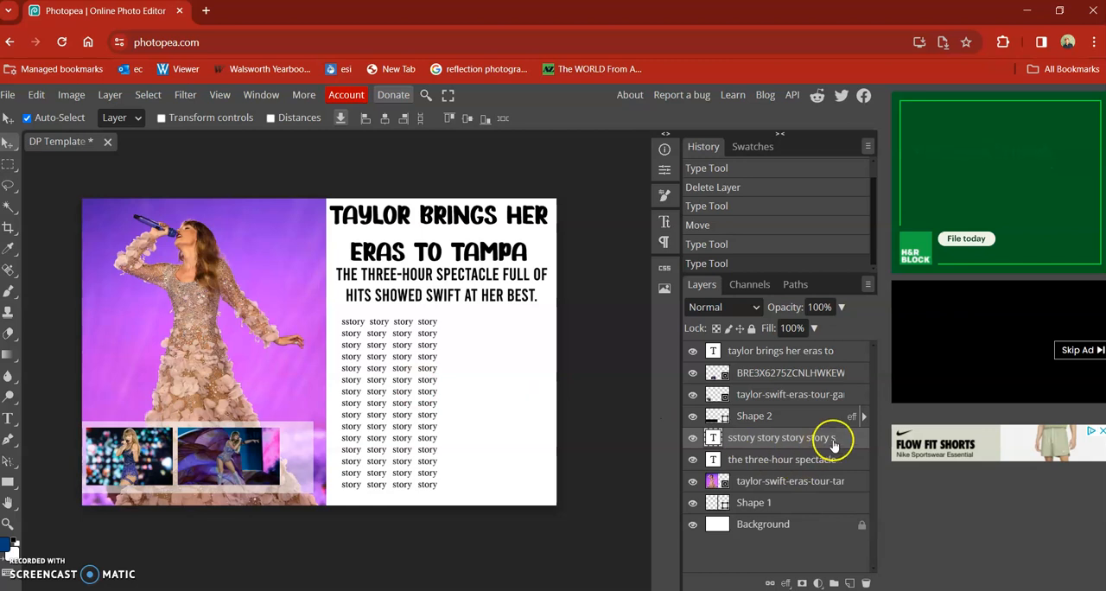
Step: Bring up the story text layer's options in the Layers panel to reach Duplicate Layer
right_click(787, 438)
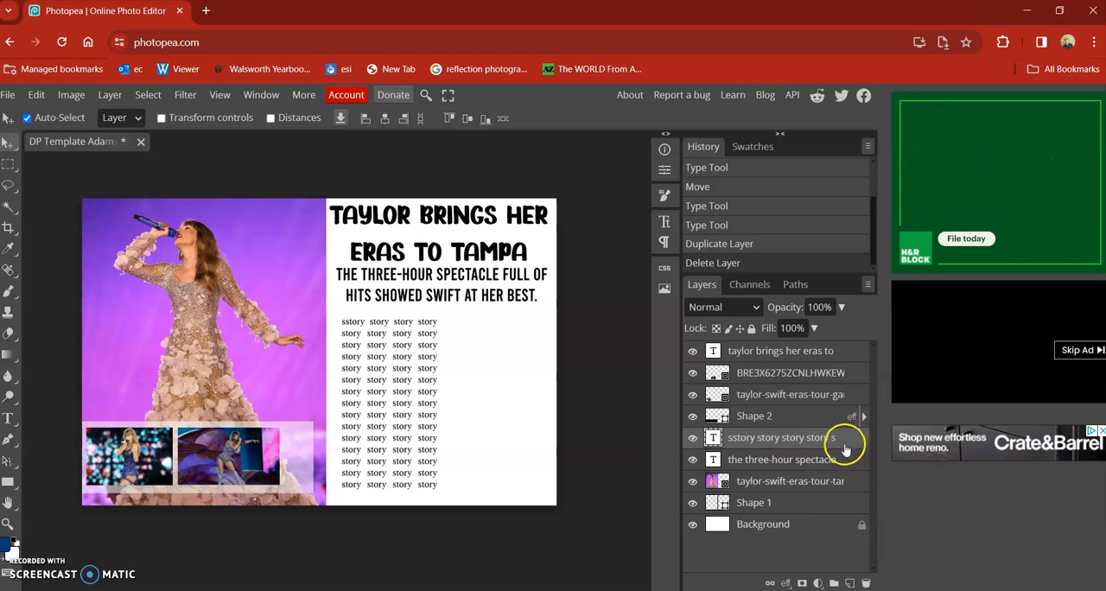
right_click(782, 438)
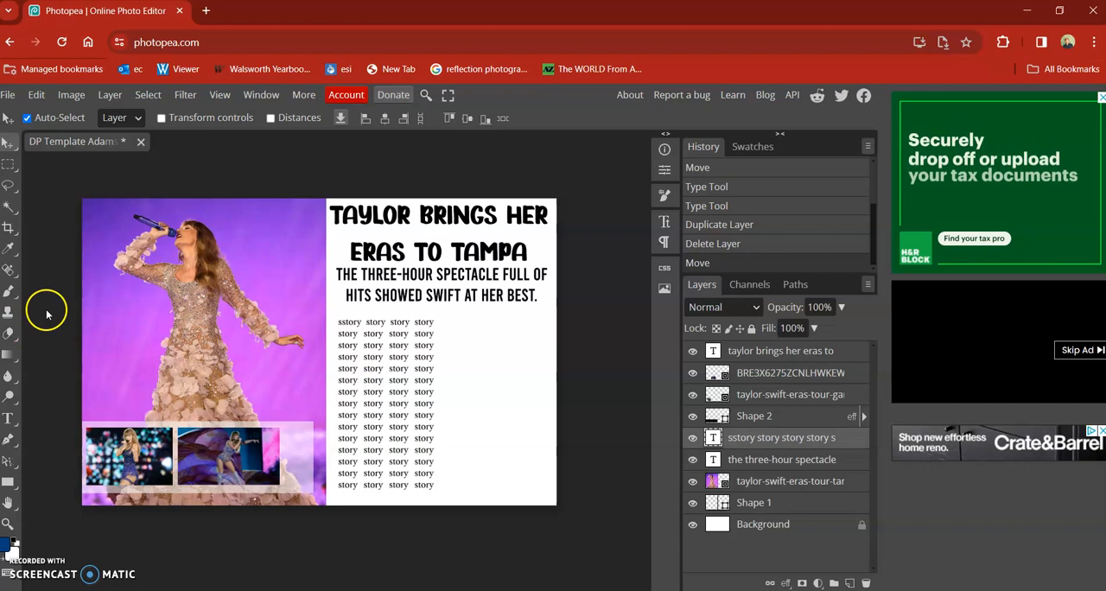
mouse_move(93, 322)
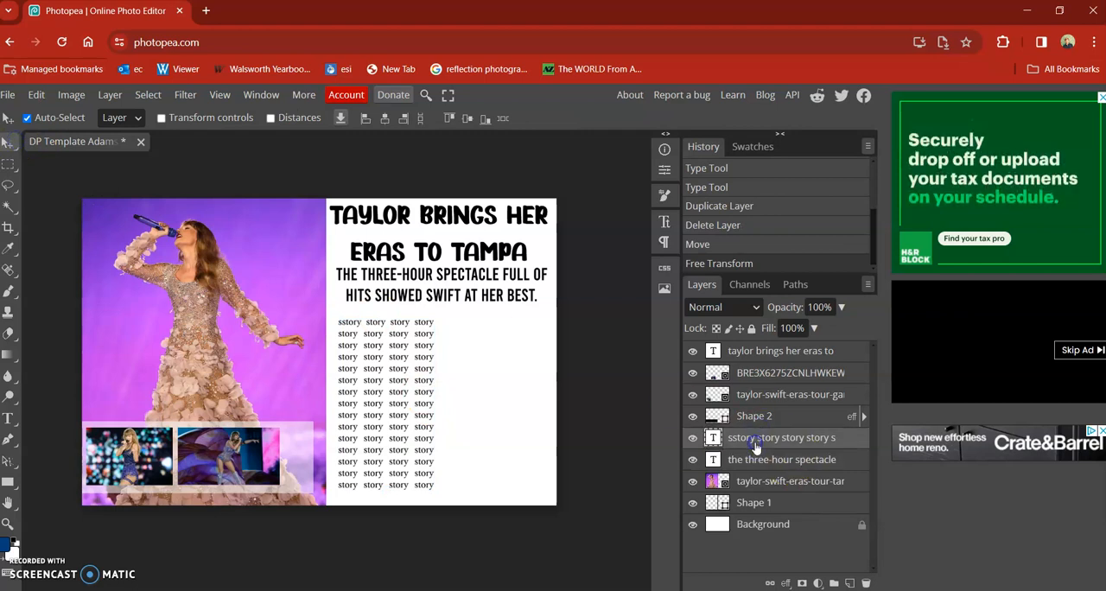
right_click(758, 439)
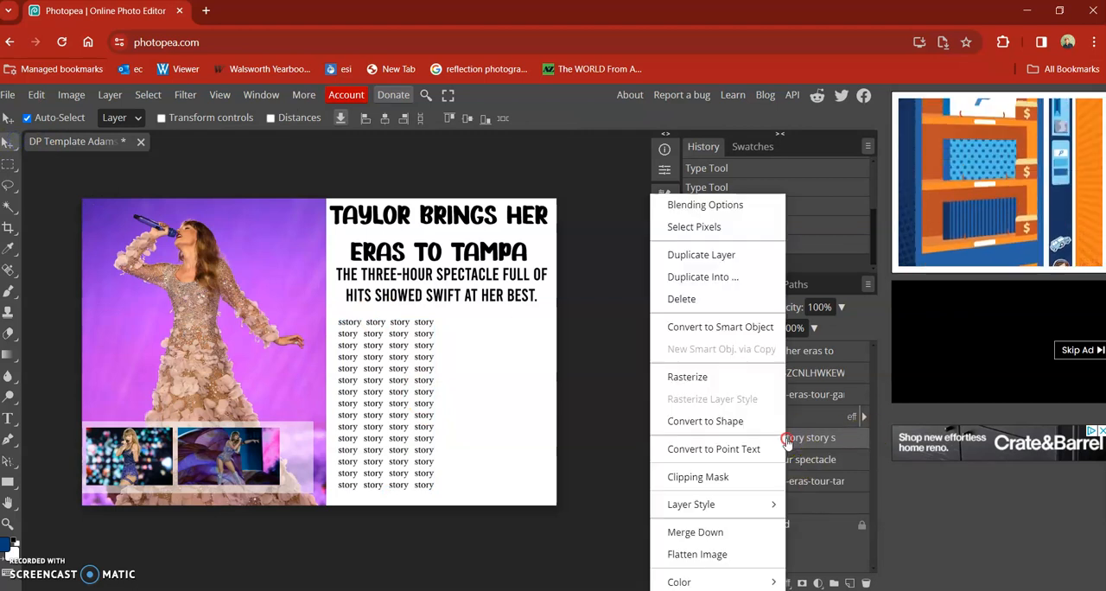